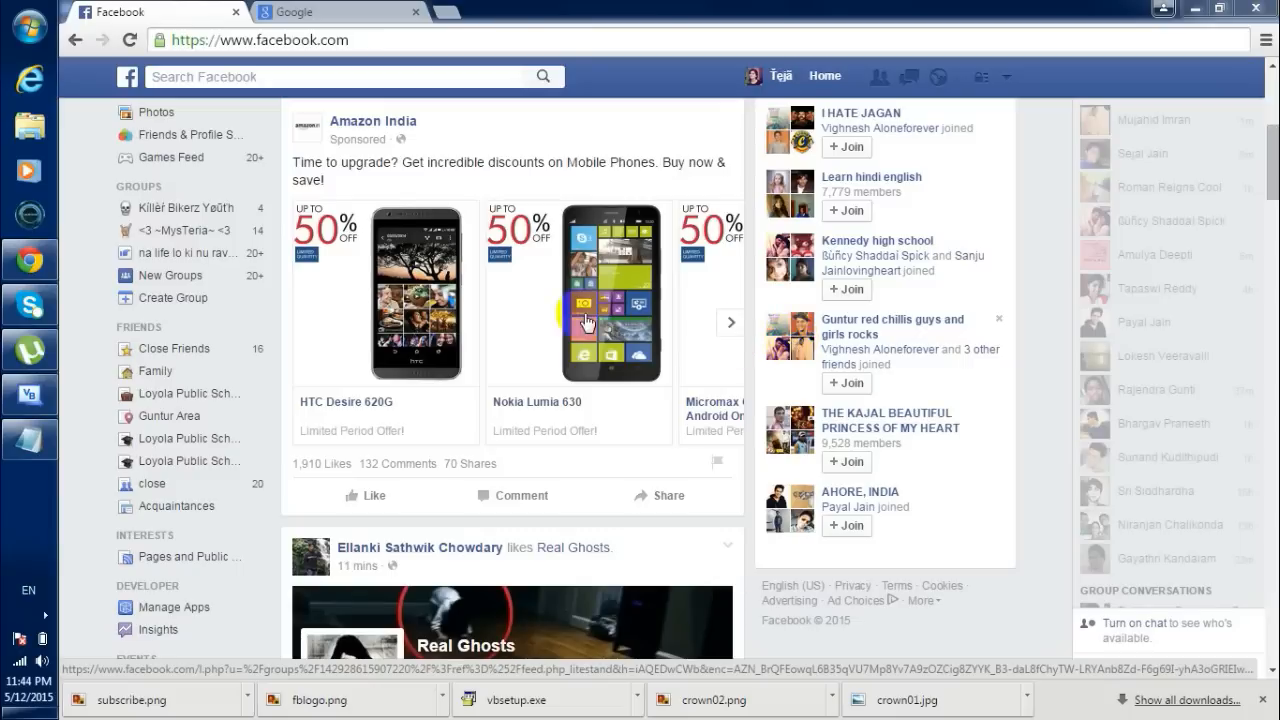
{"action": "mouse_move", "coordinate": [322, 8]}
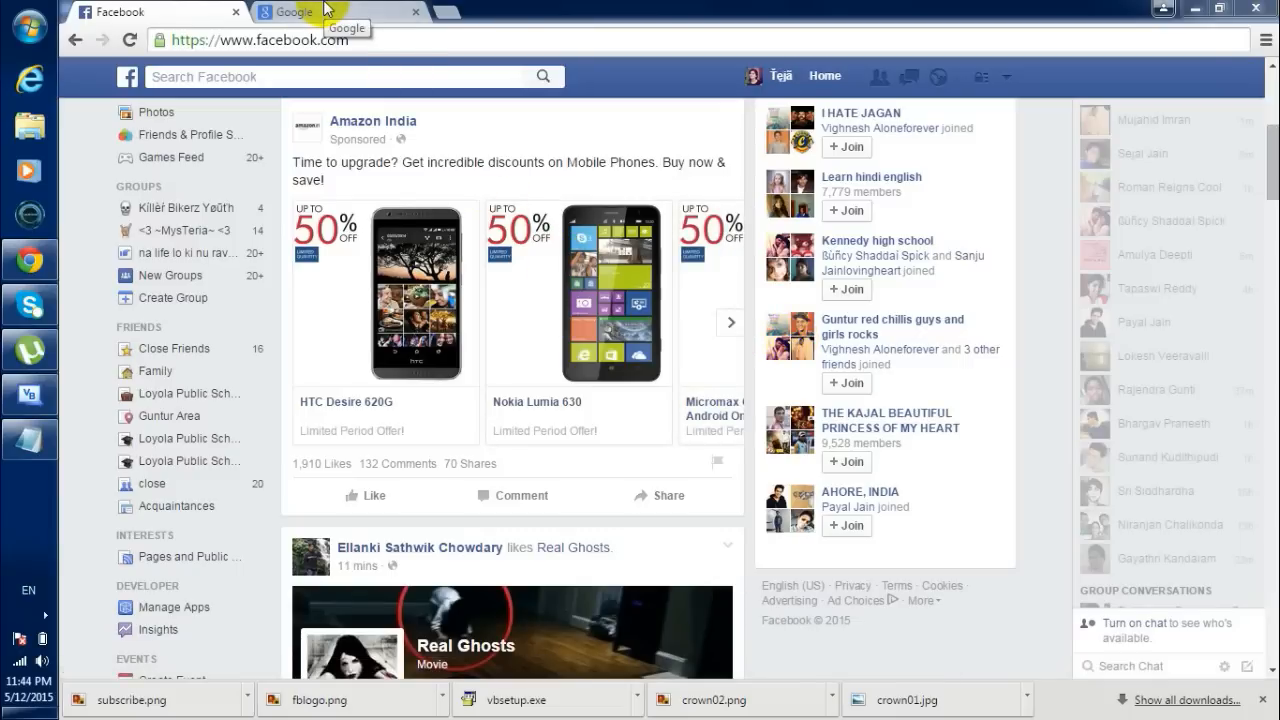
{"action": "mouse_move", "coordinate": [272, 200]}
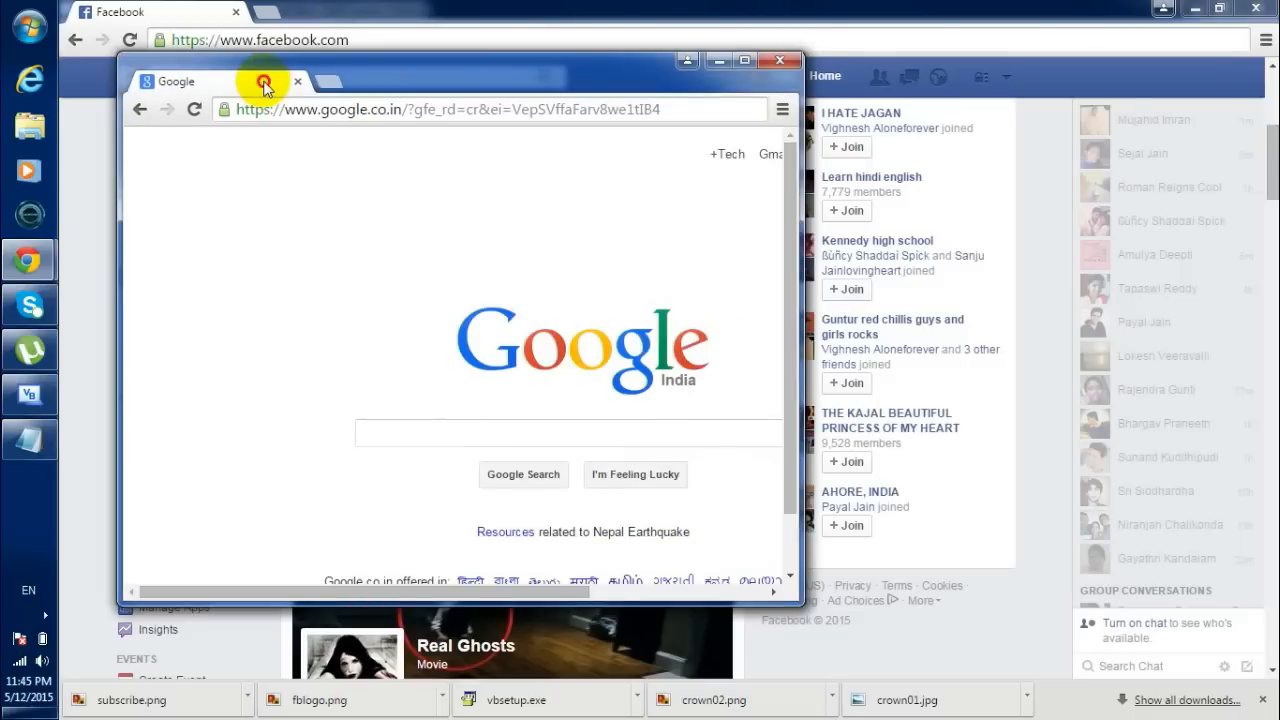
Reattach the tab and load m.facebook.com by entering fb.com in its address bar
{"action": "left_click", "coordinate": [744, 60]}
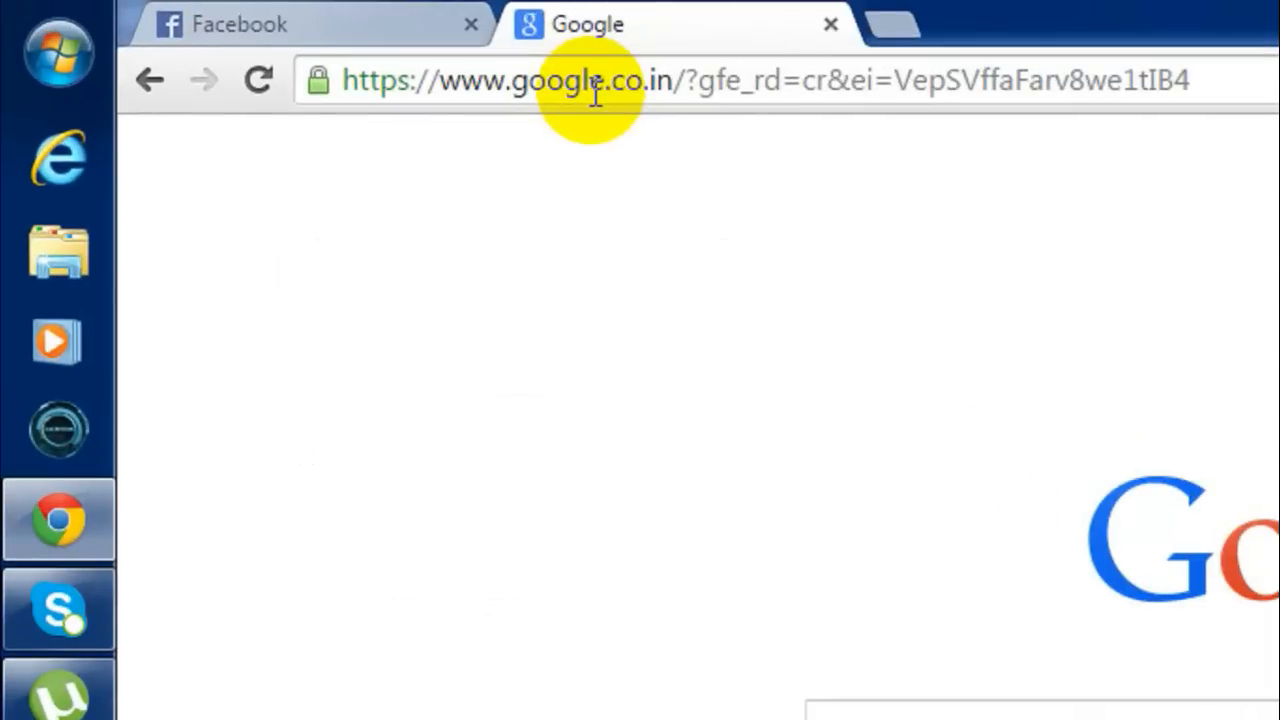
{"action": "left_click", "coordinate": [600, 80]}
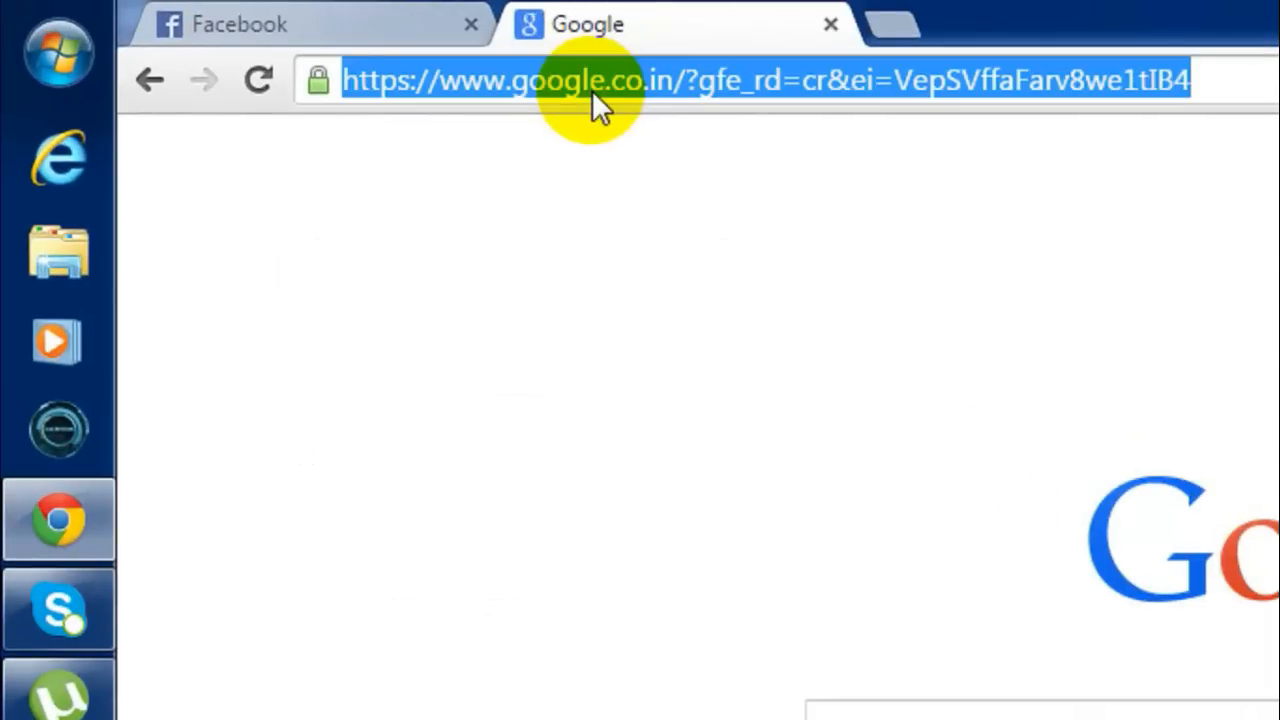
{"action": "type", "text": "fb.com"}
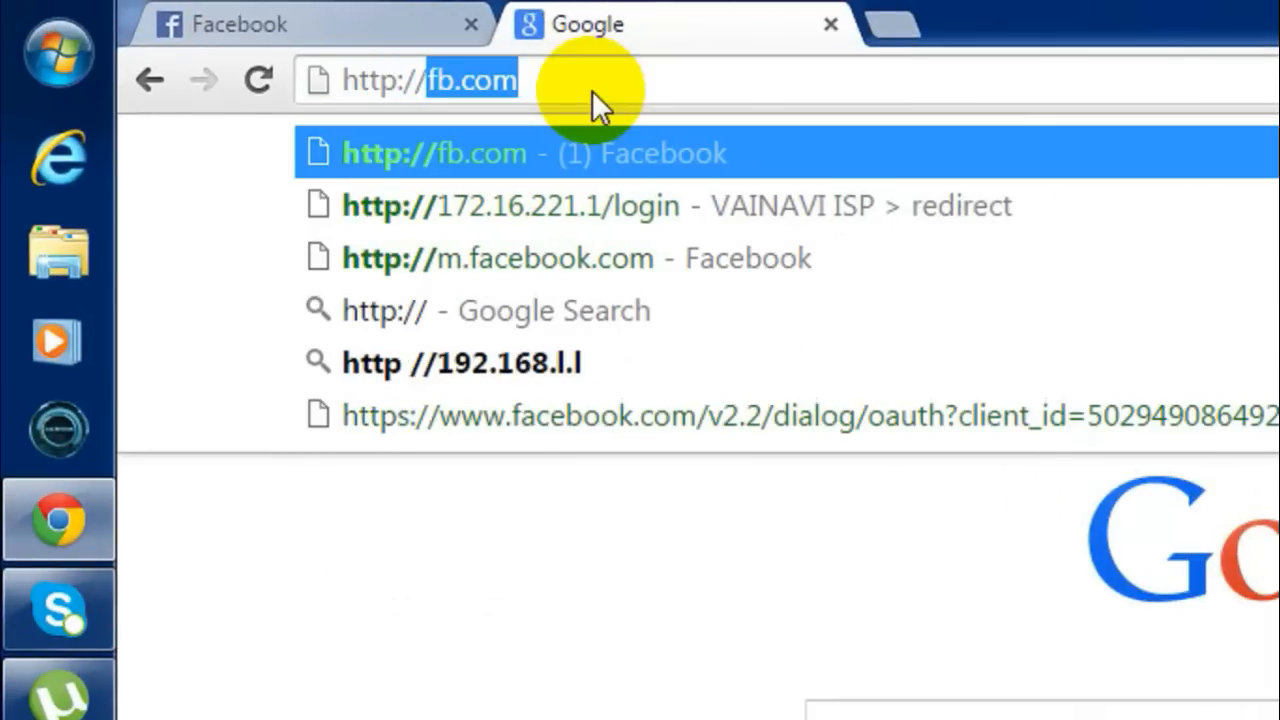
{"action": "left_click", "coordinate": [496, 258]}
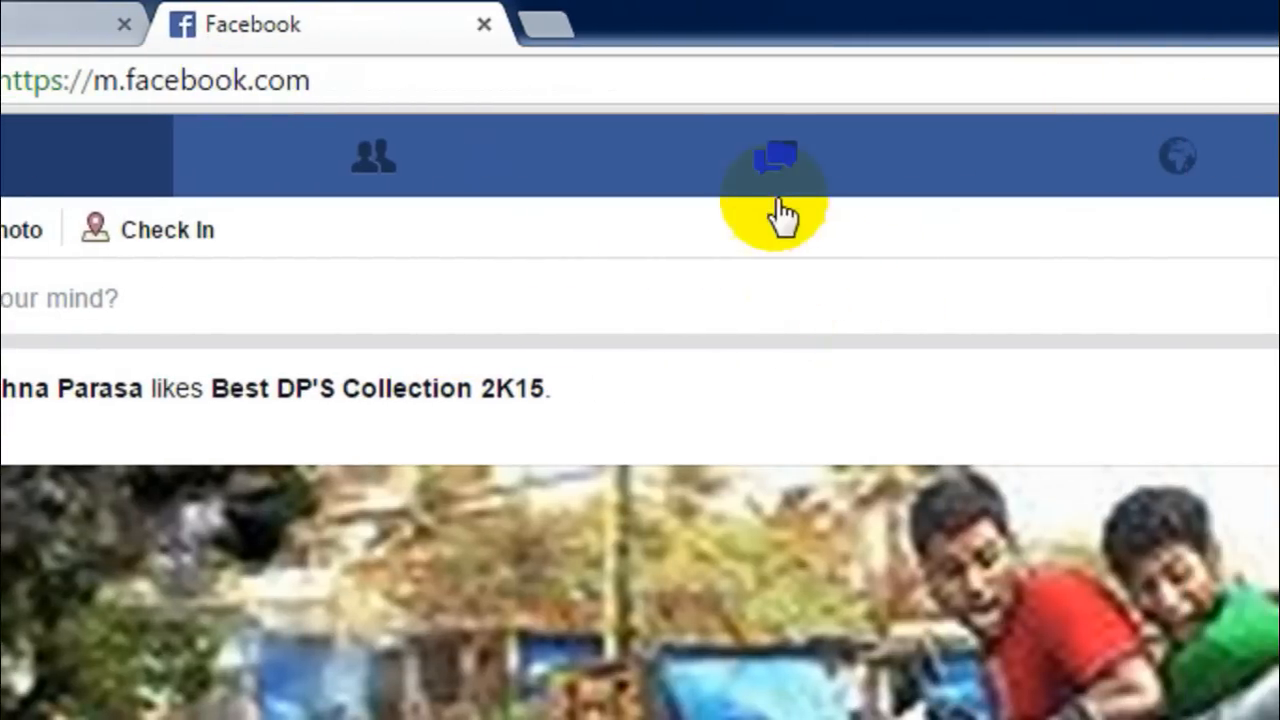
Open the most recent conversation from Messages and bring up options on See Older Messages
{"action": "left_click", "coordinate": [776, 156]}
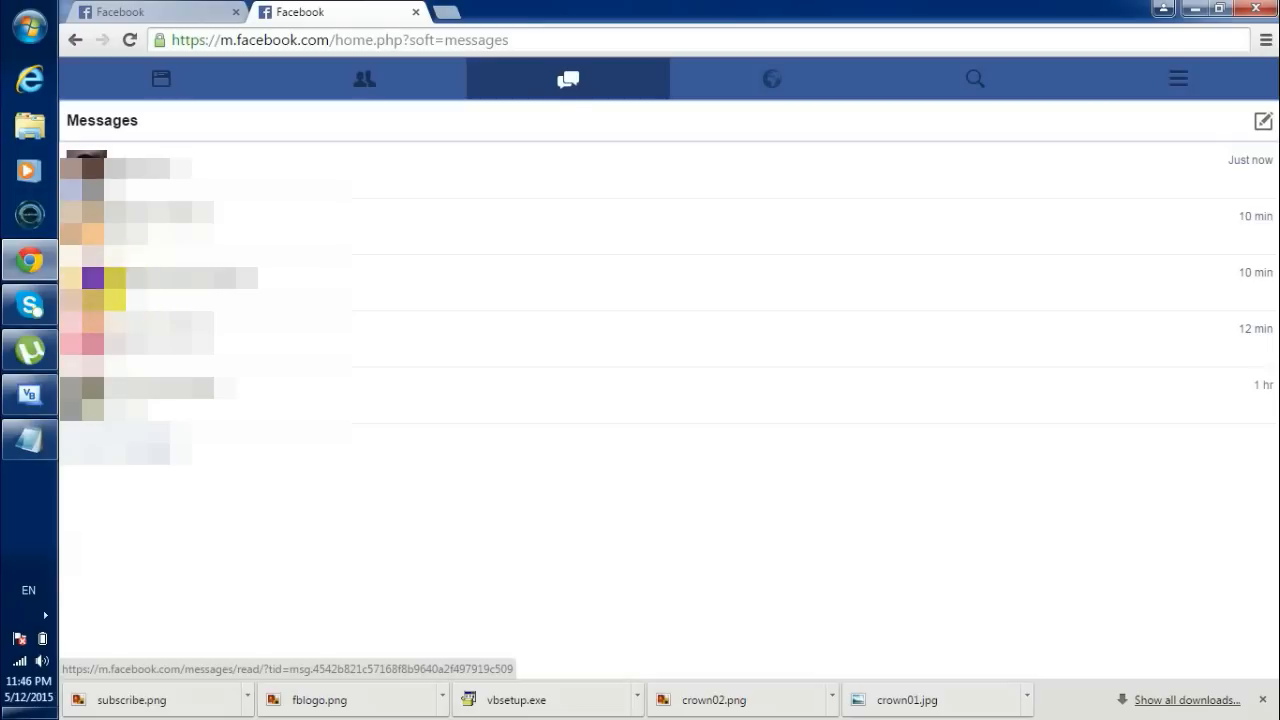
{"action": "left_click", "coordinate": [150, 168]}
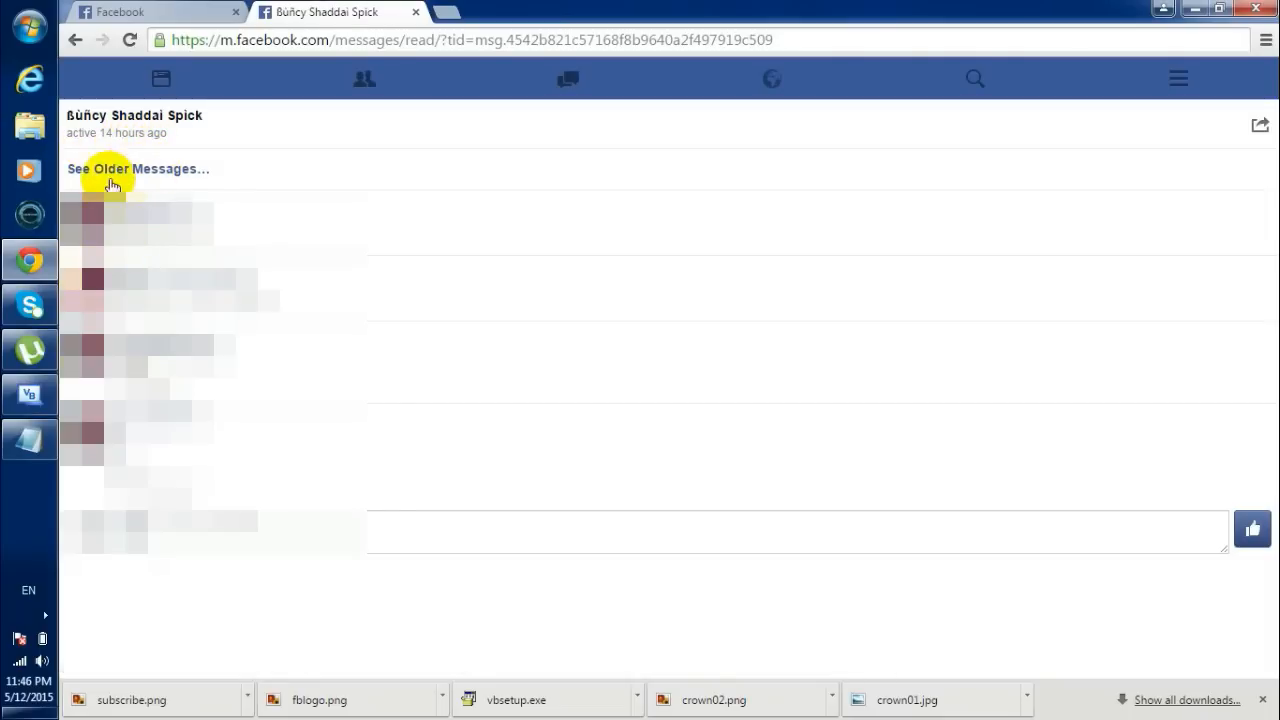
{"action": "right_click", "coordinate": [112, 168]}
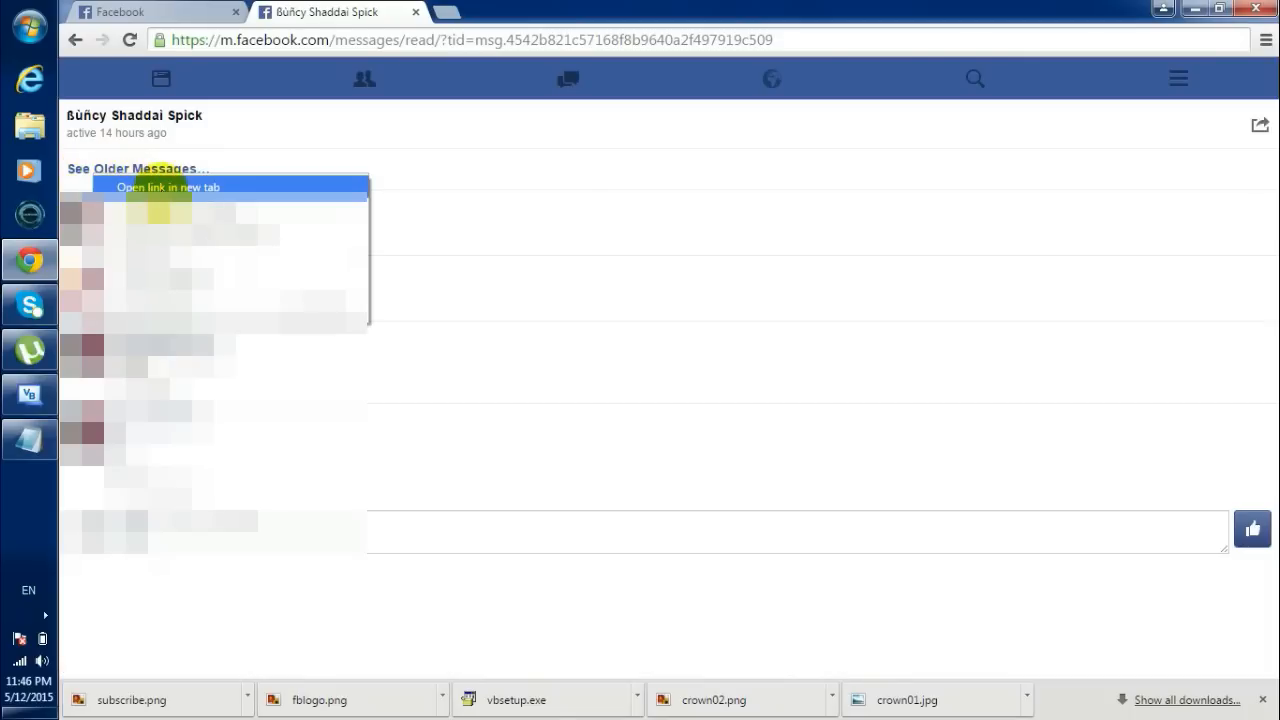
Open See Older Messages in a new tab and select the start value in its address
{"action": "left_click", "coordinate": [168, 188]}
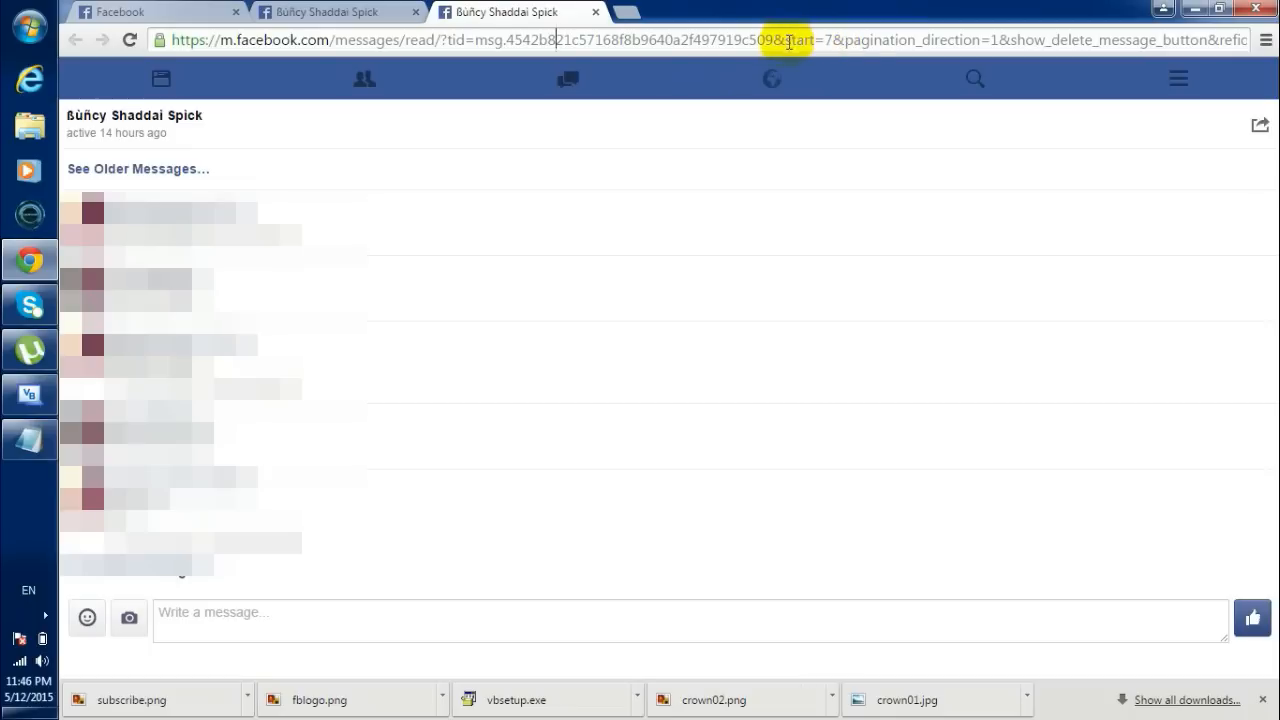
{"action": "double_click", "coordinate": [800, 40]}
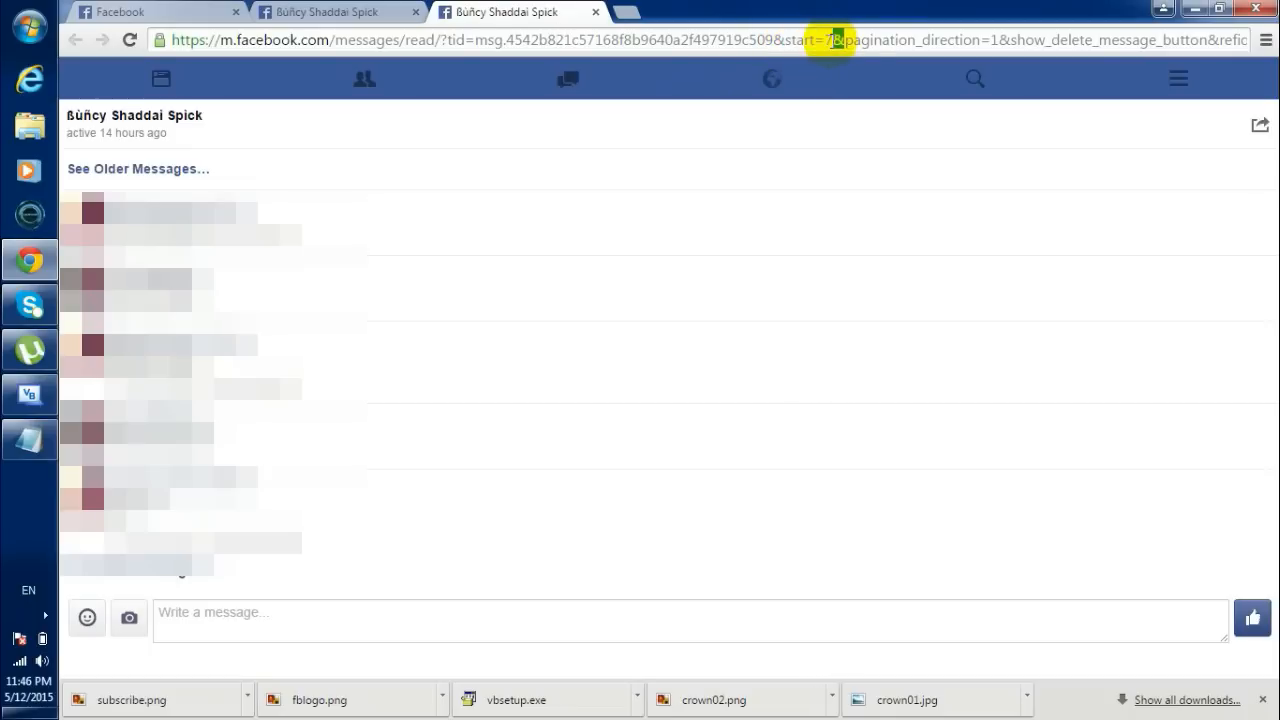
{"action": "mouse_move", "coordinate": [210, 12]}
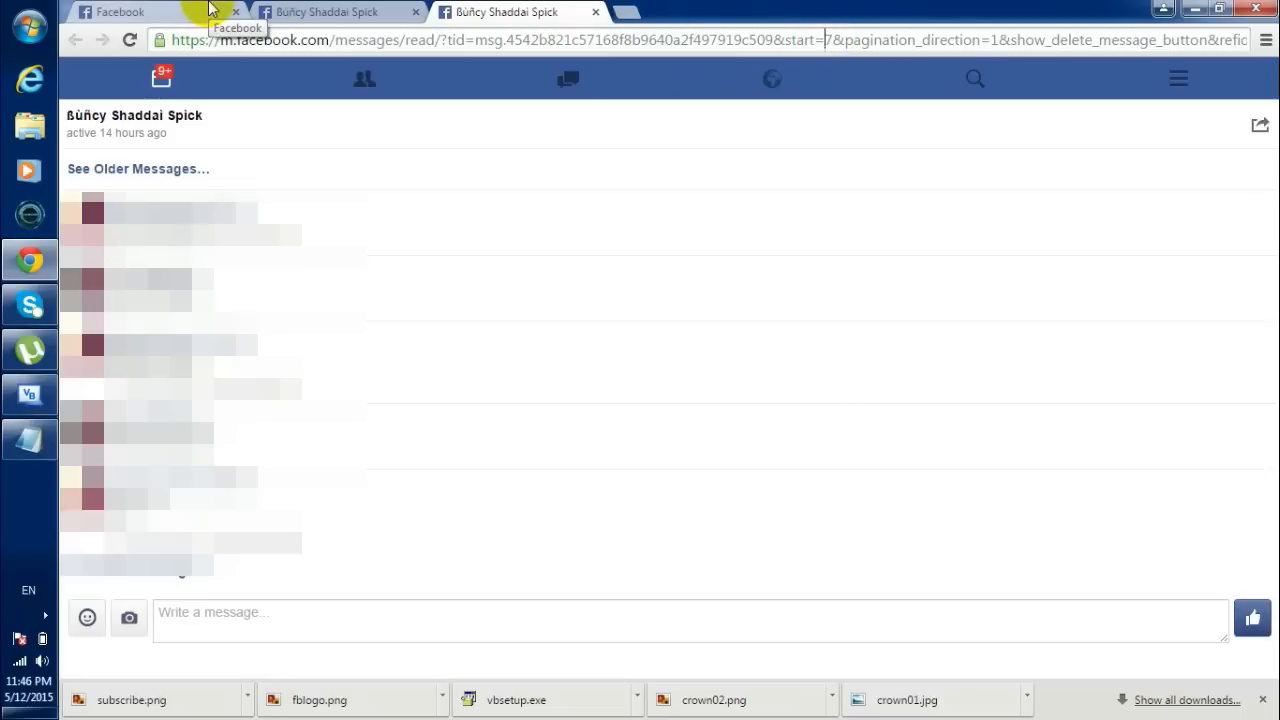
On the desktop tab, choose See Full Conversation from the chat window's gear menu
{"action": "left_click", "coordinate": [120, 12]}
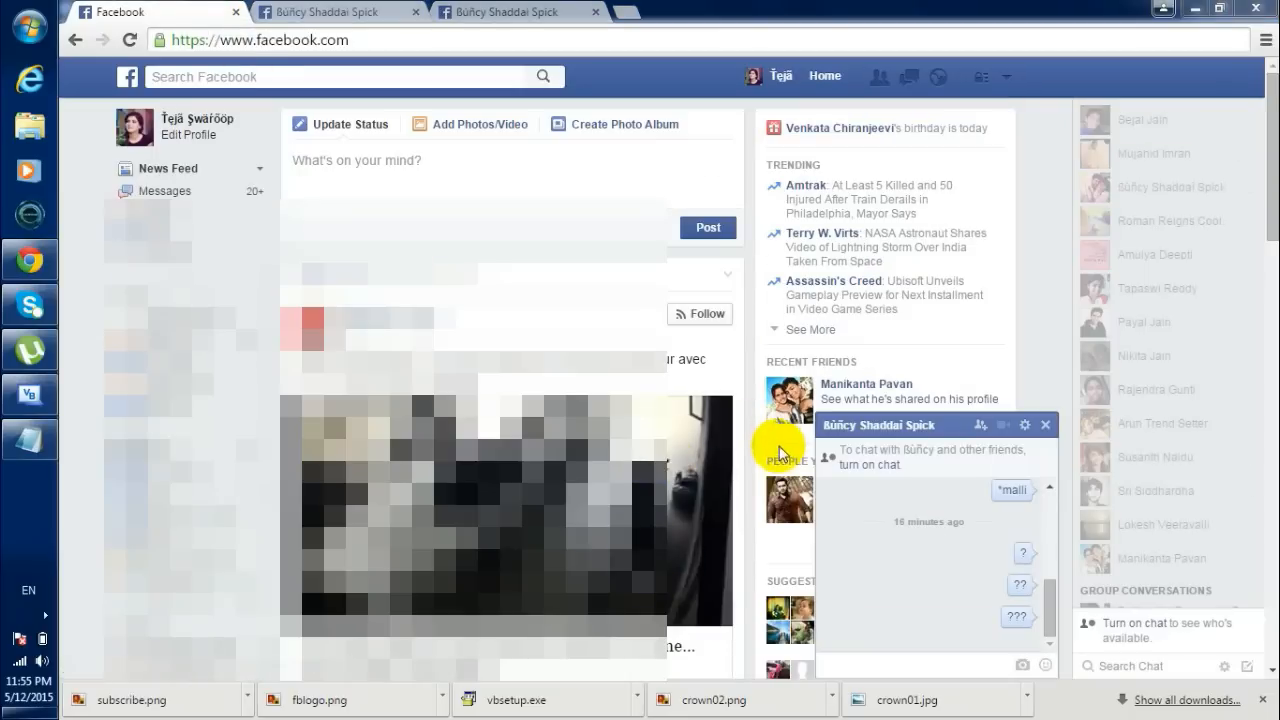
{"action": "left_click", "coordinate": [1024, 424]}
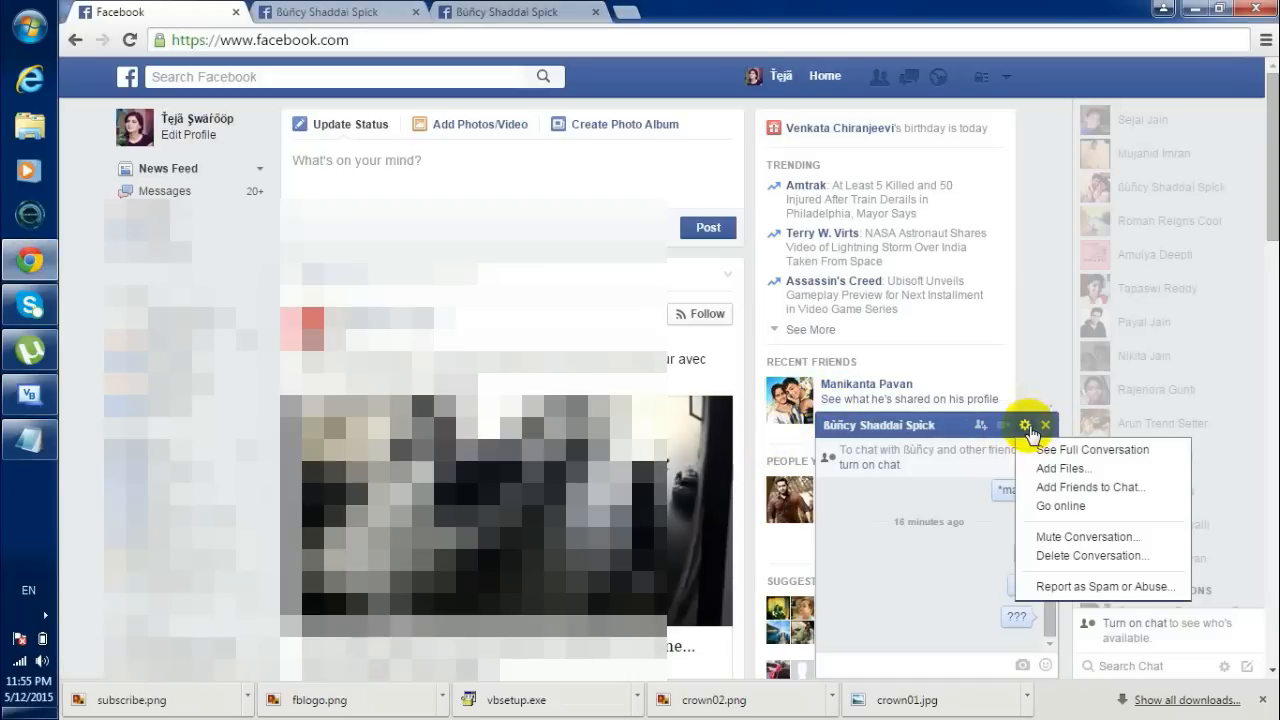
{"action": "left_click", "coordinate": [1090, 448]}
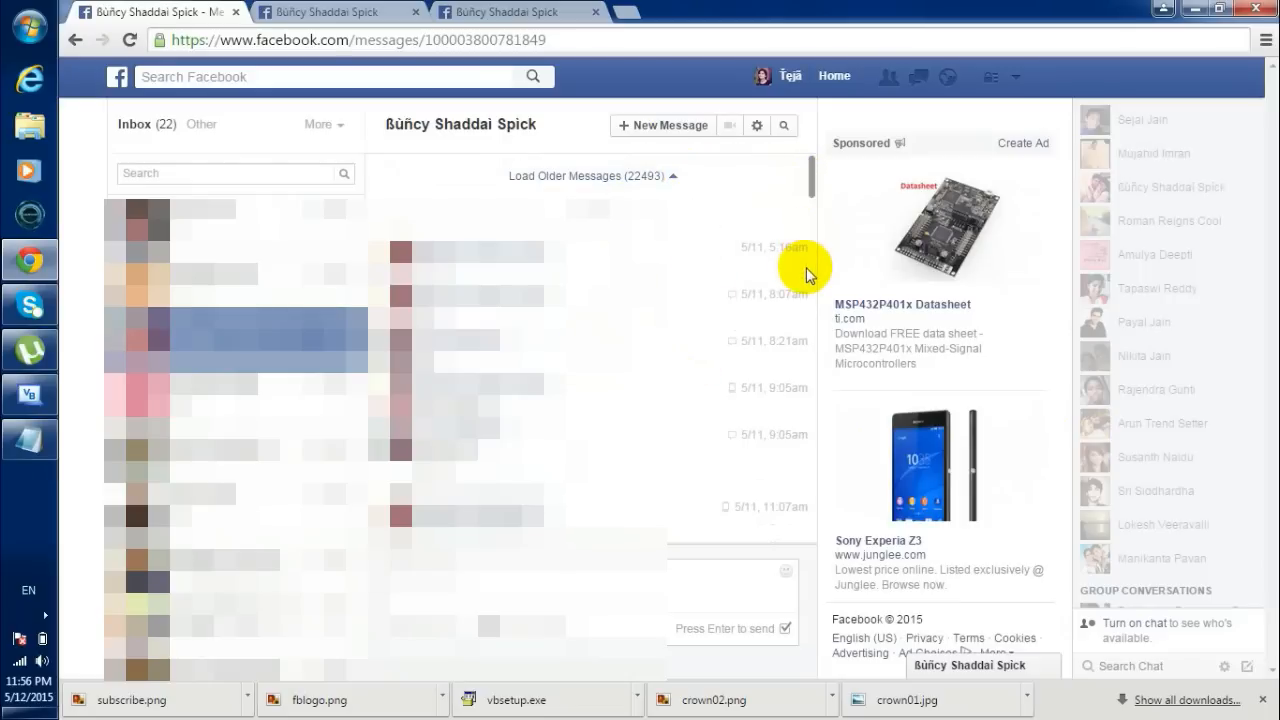
Scroll down through the full desktop conversation
{"action": "scroll", "scroll_direction": "down", "scroll_amount": 3}
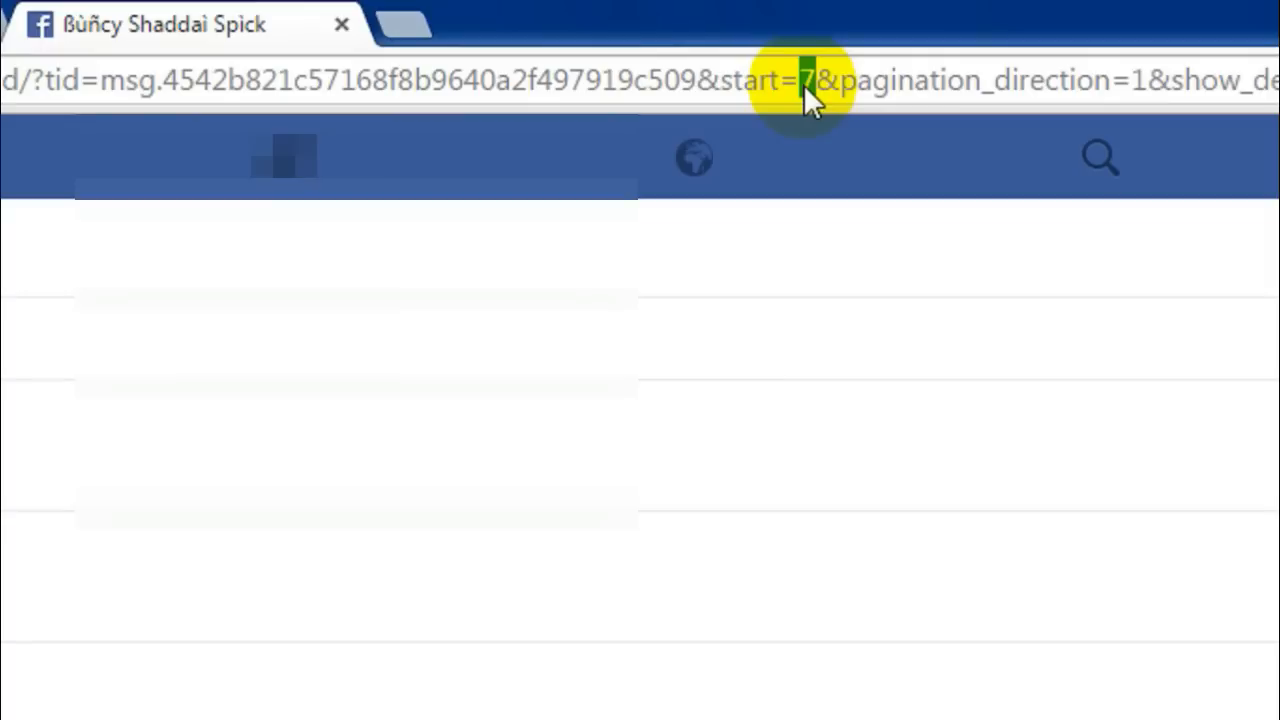
Replace start=7 with start=22570 in the thread URL to reach the December 2012 messages
{"action": "type", "text": "2257"}
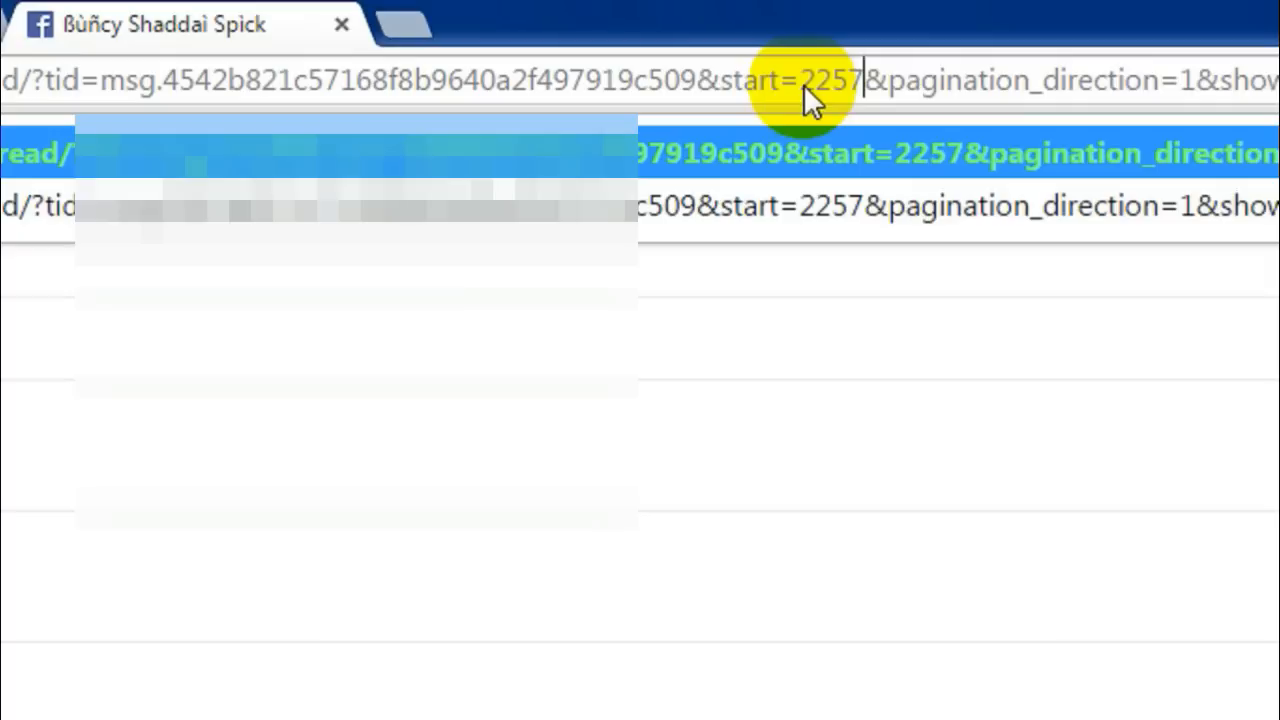
{"action": "type", "text": "0"}
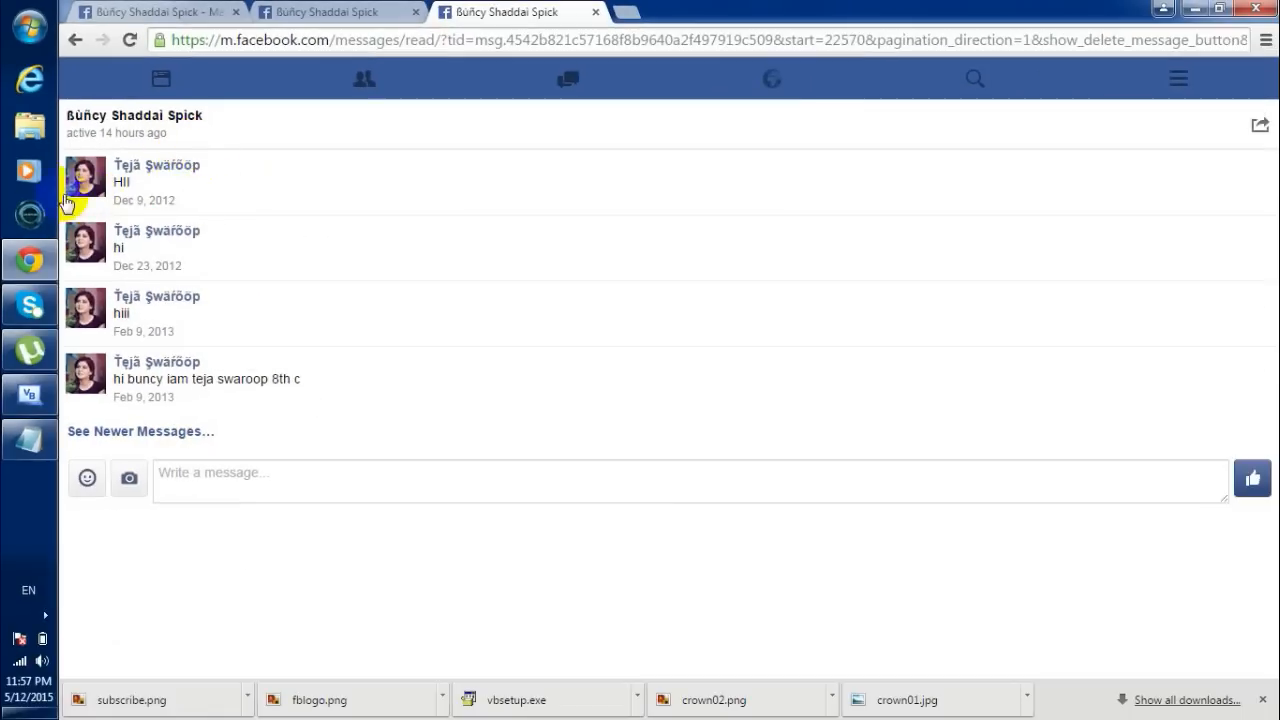
{"action": "mouse_move", "coordinate": [240, 150]}
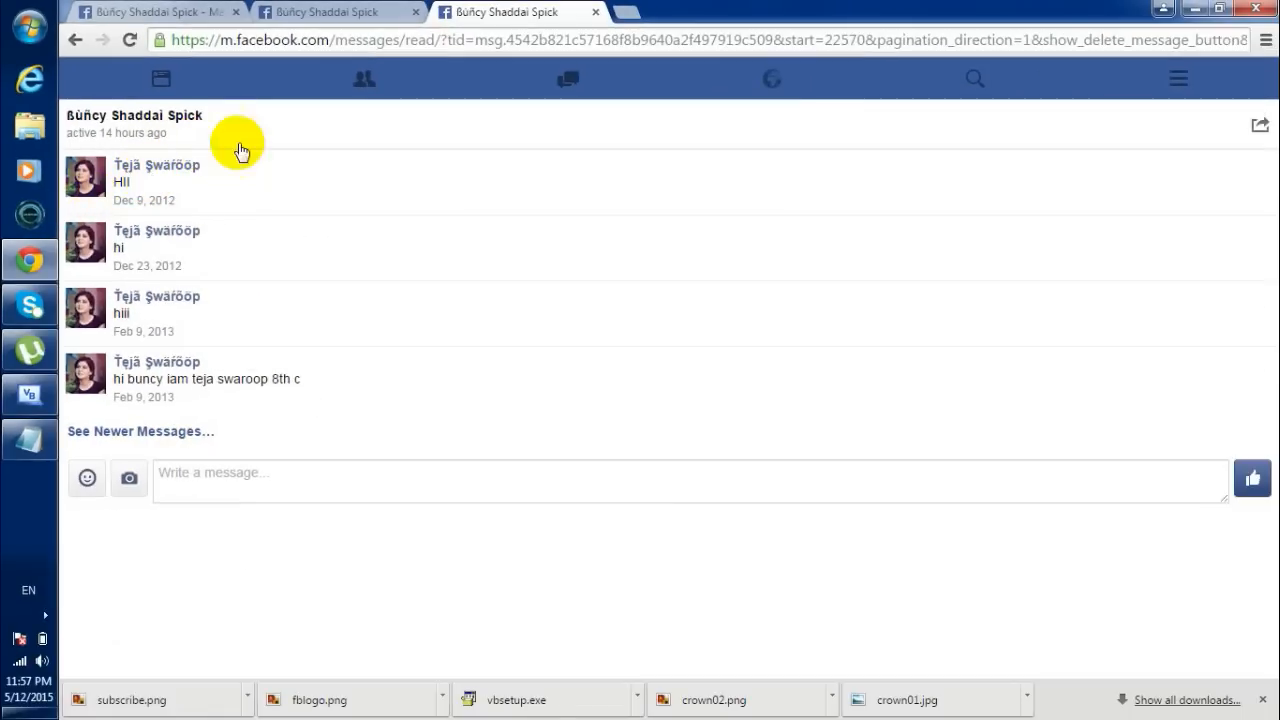
{"action": "mouse_move", "coordinate": [196, 332]}
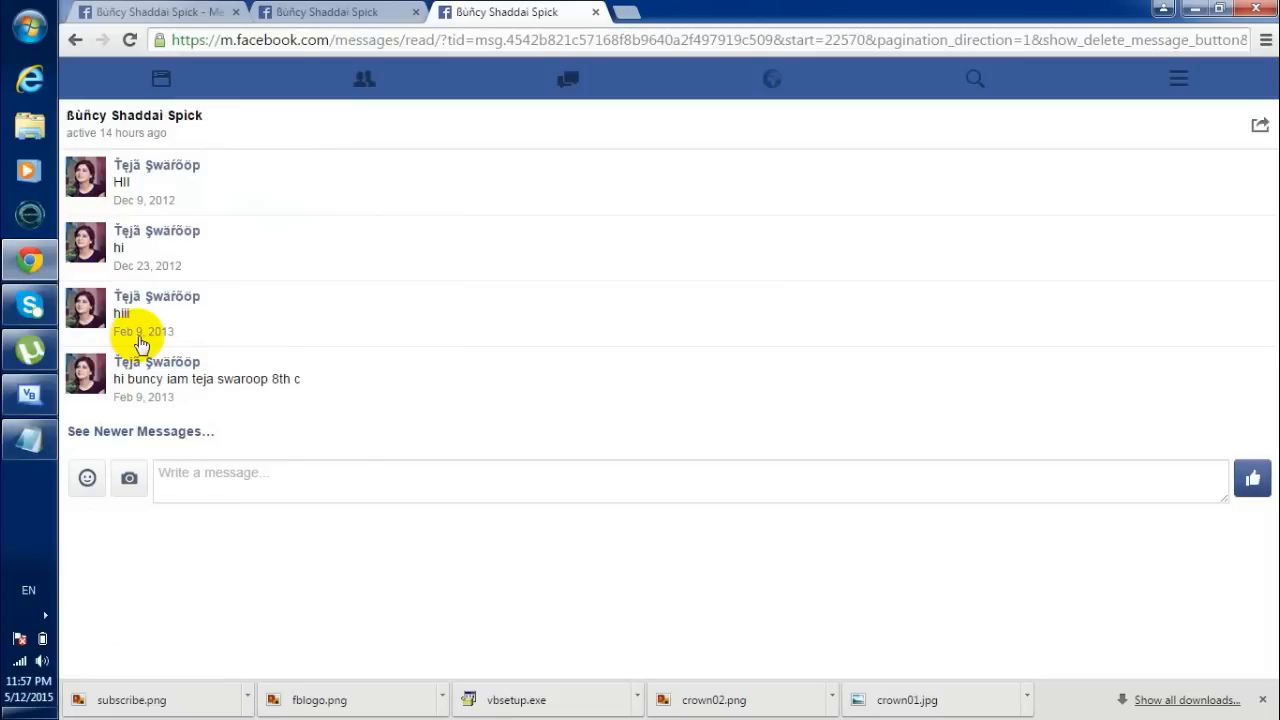
{"action": "mouse_move", "coordinate": [132, 400]}
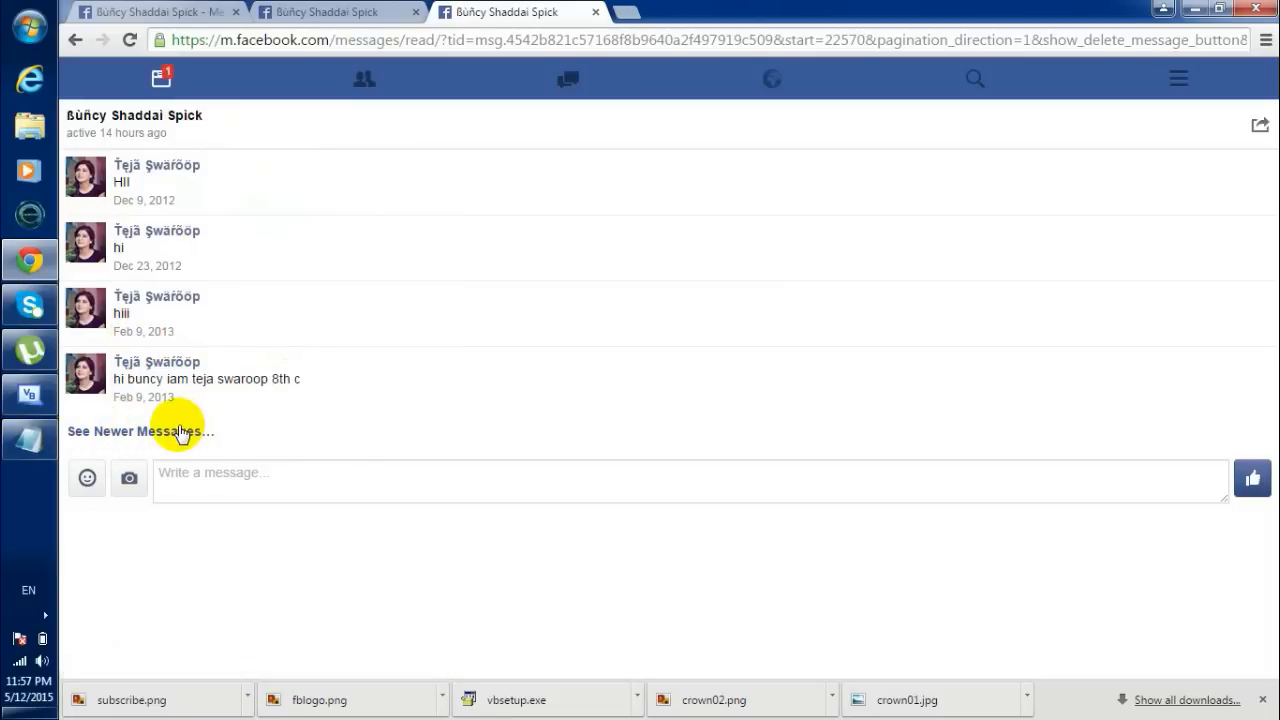
Load the February 2013 messages that follow the earliest four via See Newer Messages
{"action": "left_click", "coordinate": [140, 432]}
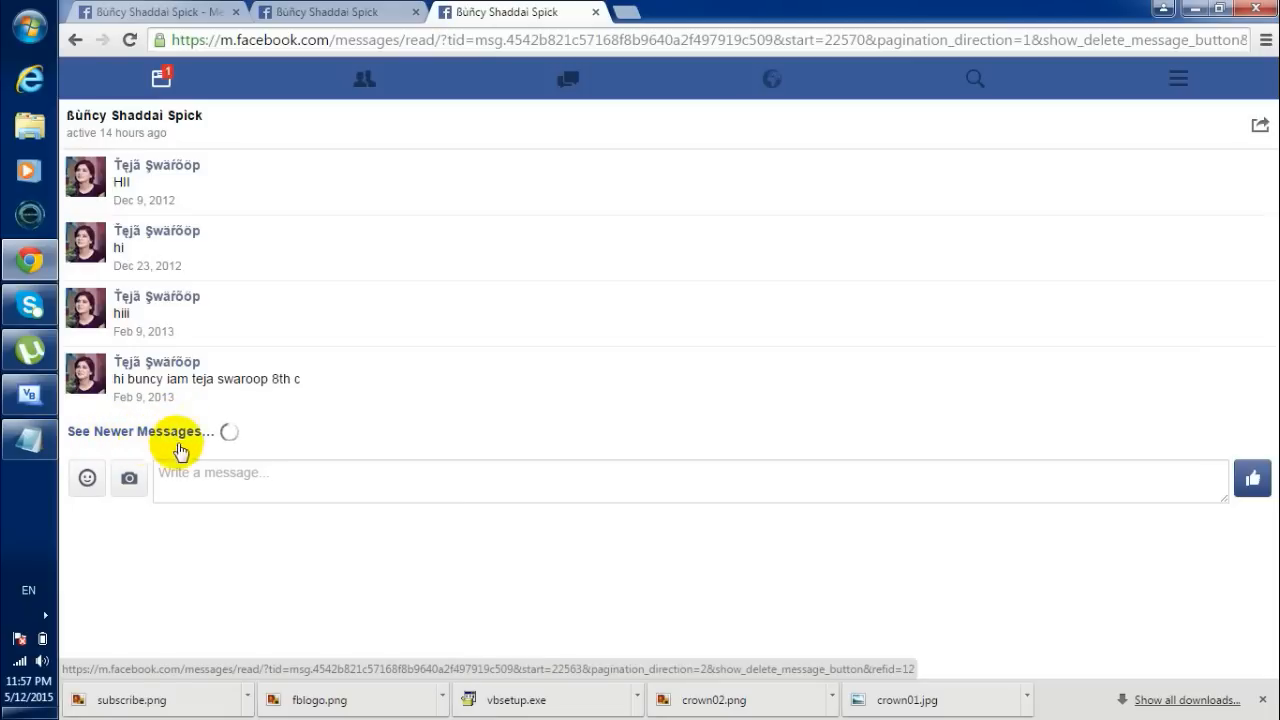
{"action": "left_click", "coordinate": [136, 432]}
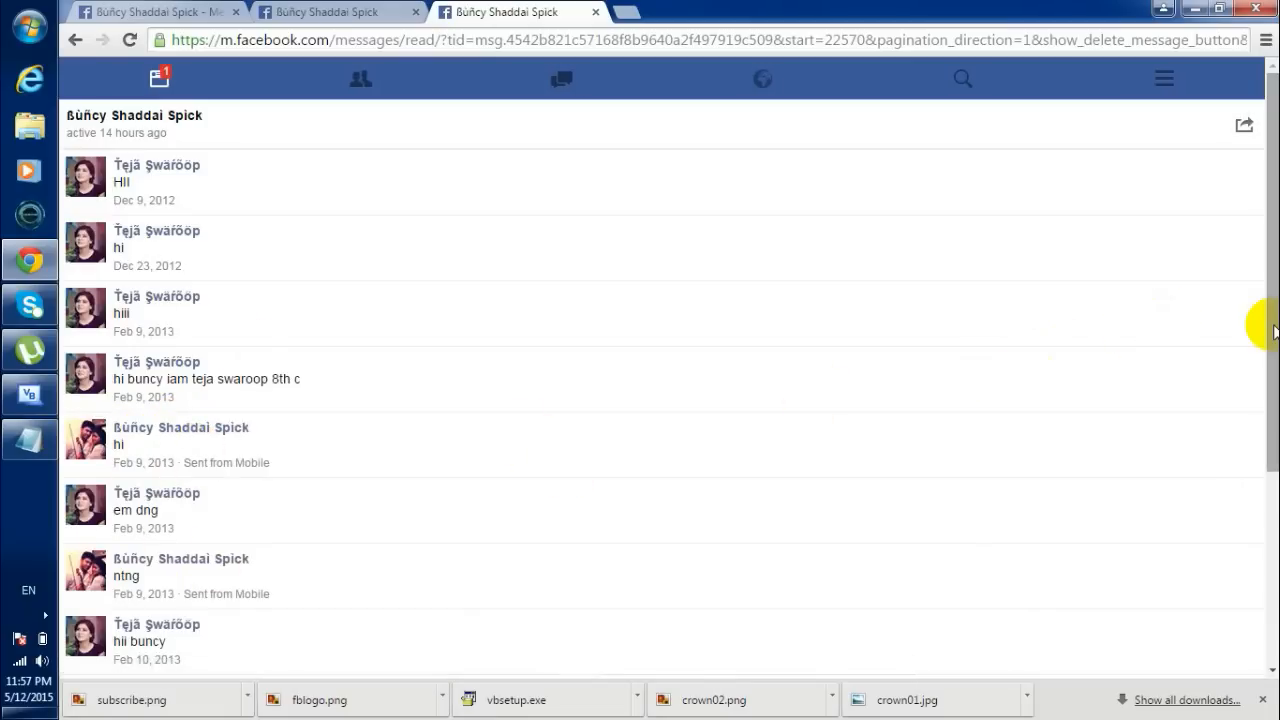